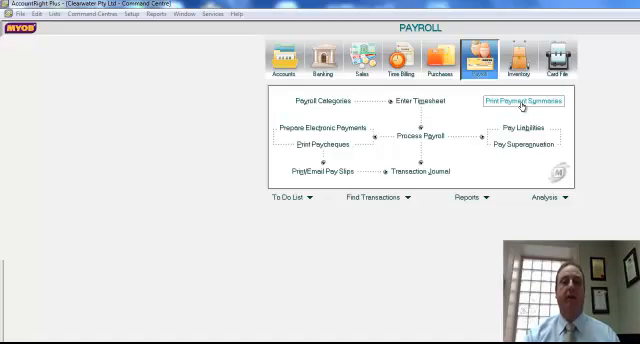
# Begin Prepare Payment Summaries from the Payroll command centre.
pyautogui.click(516, 100)
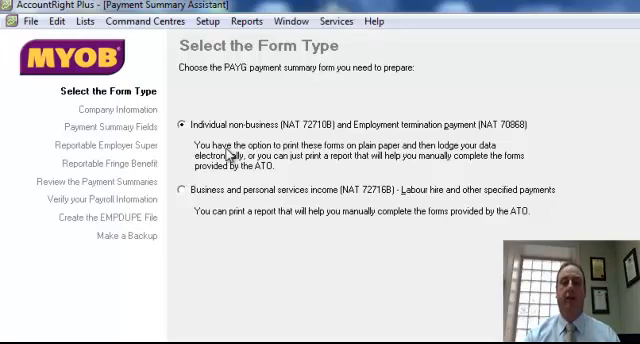
pyautogui.moveTo(208, 200)
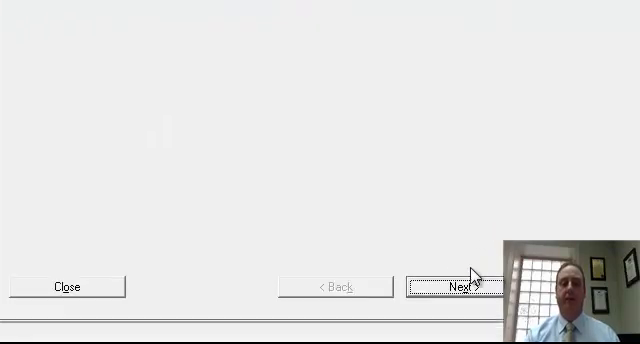
# Advance to Company Information and leave the company and contact details as entered.
pyautogui.click(460, 286)
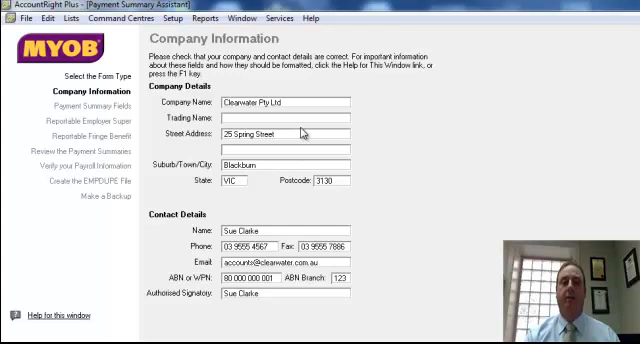
pyautogui.moveTo(290, 246)
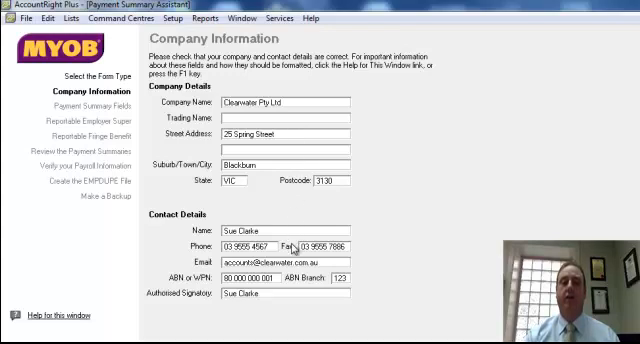
pyautogui.moveTo(320, 304)
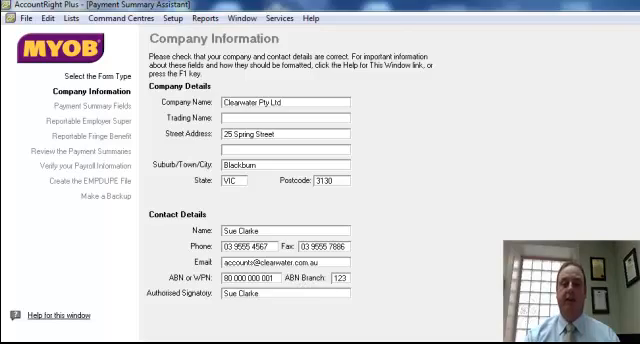
pyautogui.click(458, 288)
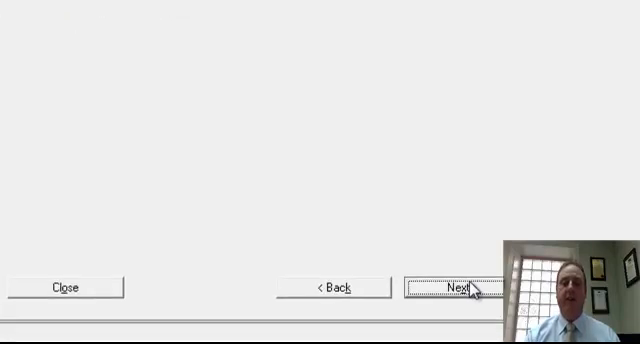
# Reach Payment Summary Fields and select Total Tax Withheld for linking to payroll categories.
pyautogui.click(462, 288)
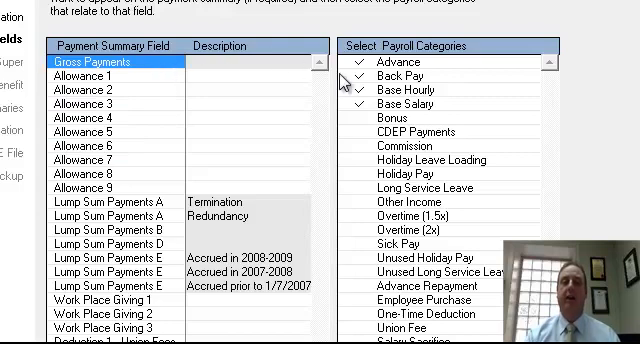
pyautogui.moveTo(410, 162)
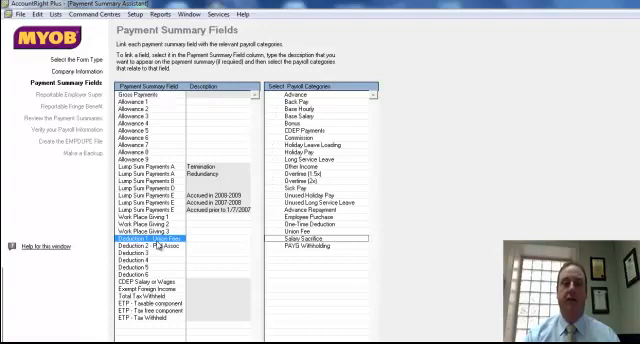
pyautogui.click(298, 232)
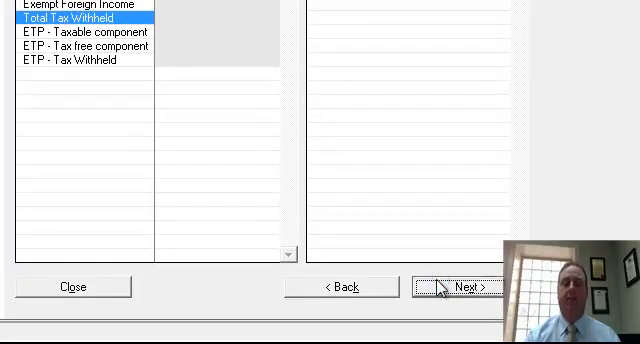
# Attempt to continue and acknowledge the Deduction 1 - Union Fees missing description warning.
pyautogui.click(468, 286)
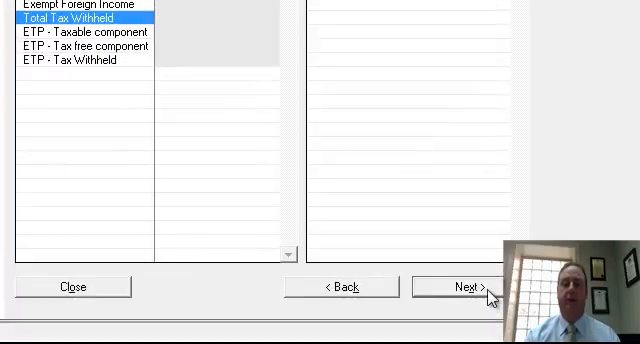
pyautogui.click(476, 286)
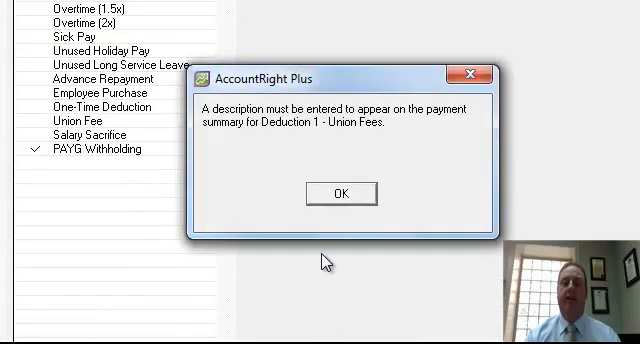
pyautogui.click(340, 192)
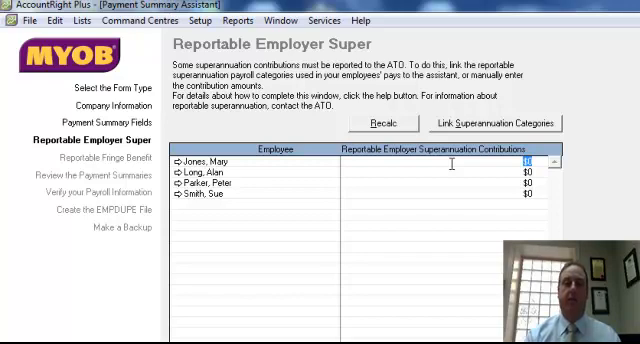
# Enter 1000 as the first employee's reportable employer super contribution.
pyautogui.write('1000')
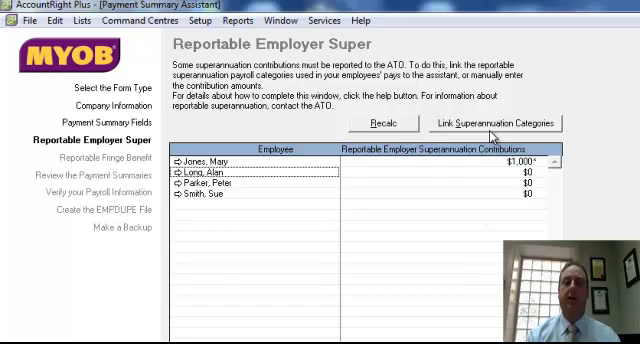
pyautogui.click(504, 120)
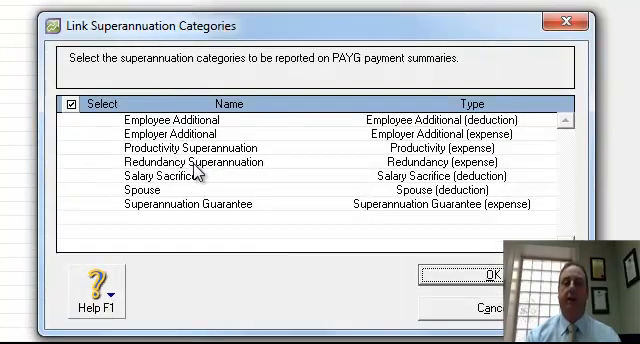
pyautogui.moveTo(204, 184)
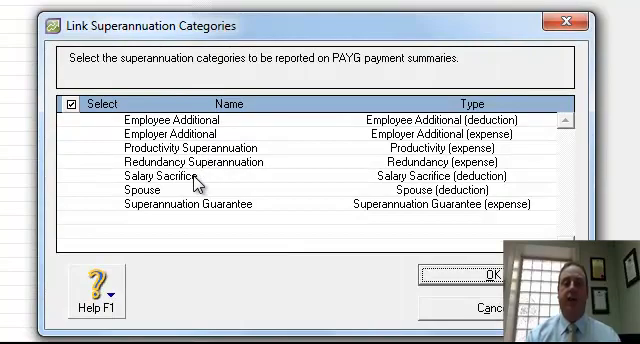
pyautogui.click(86, 176)
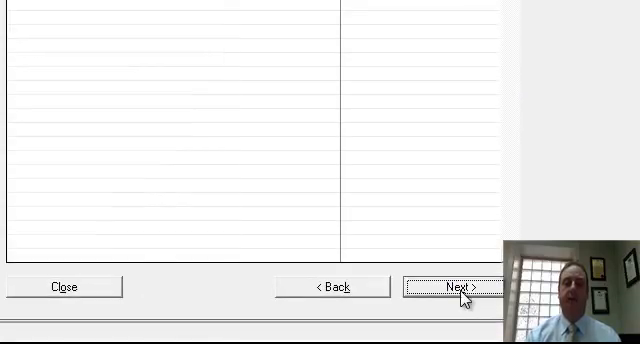
# Enter 12 as an employee's reportable fringe benefit amount and accept the below-minimum warning.
pyautogui.click(460, 286)
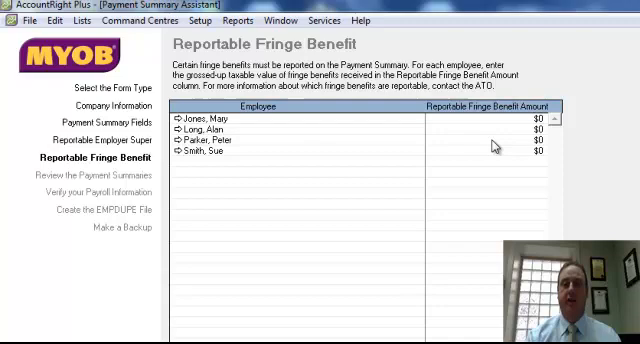
pyautogui.moveTo(506, 132)
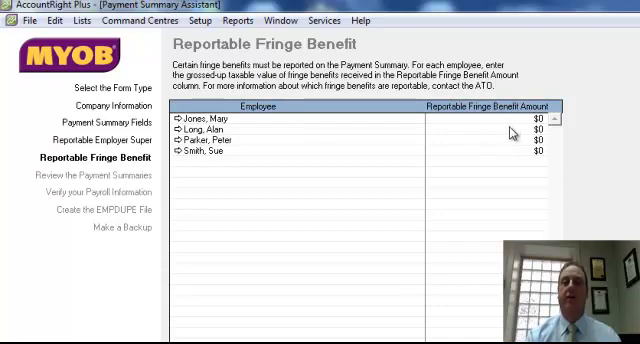
pyautogui.write('12')
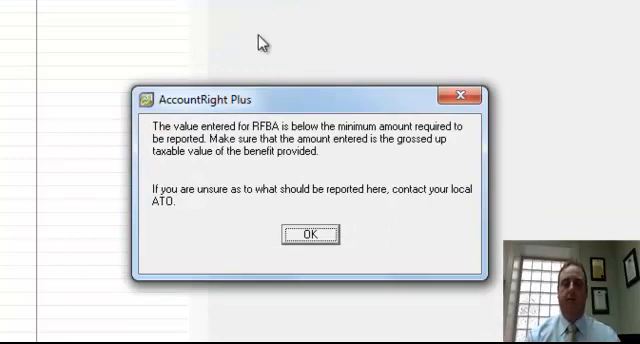
pyautogui.moveTo(292, 232)
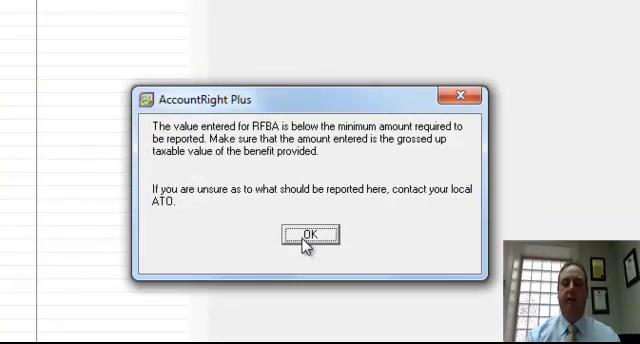
pyautogui.click(306, 232)
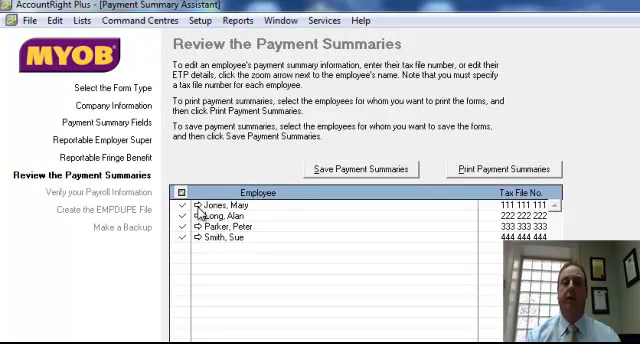
pyautogui.moveTo(316, 210)
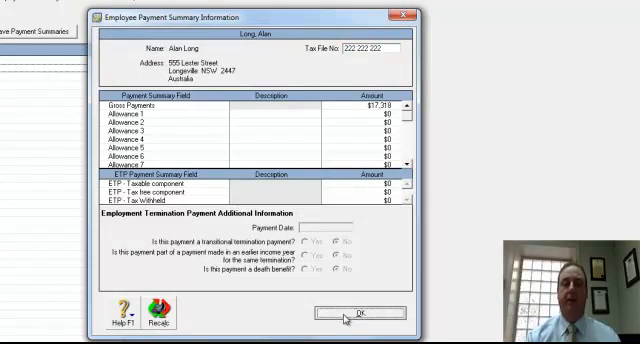
# Dismiss the Employee Payment Summary Information window to return to the summaries list.
pyautogui.click(356, 312)
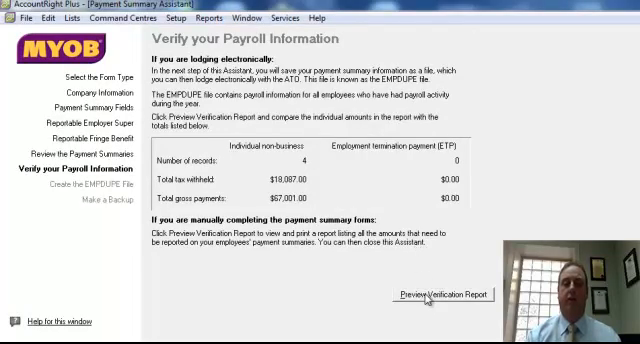
# Preview the Payment Summaries Verification report for year ending 30 June 2010.
pyautogui.click(432, 296)
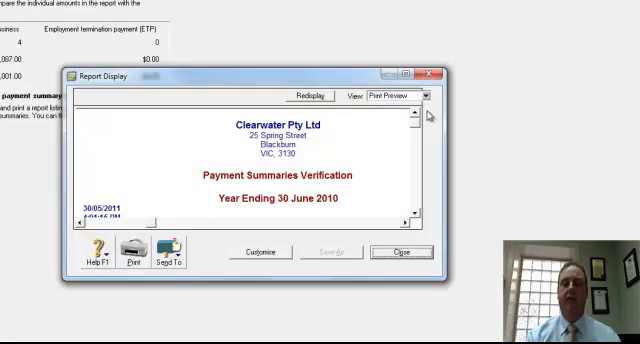
pyautogui.click(404, 72)
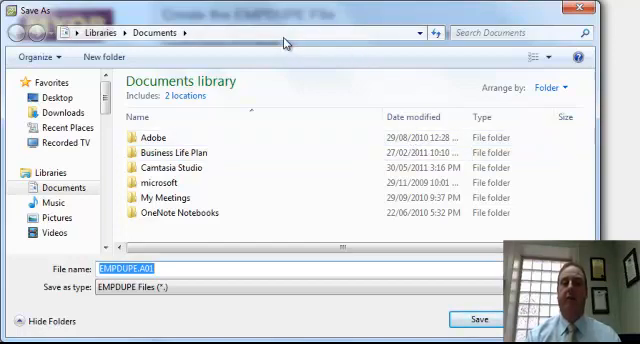
pyautogui.moveTo(204, 288)
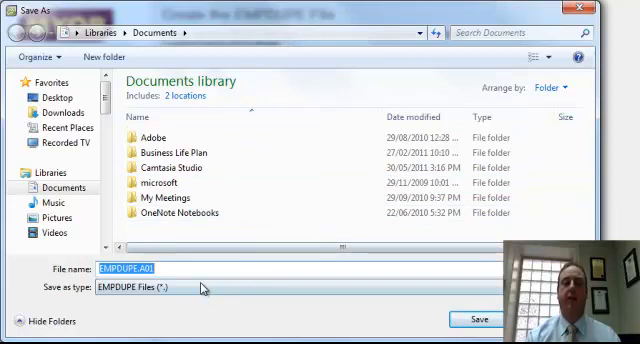
# Save the EMPDUPE file to Documents and agree to print the Magnetic Media Information form.
pyautogui.click(176, 268)
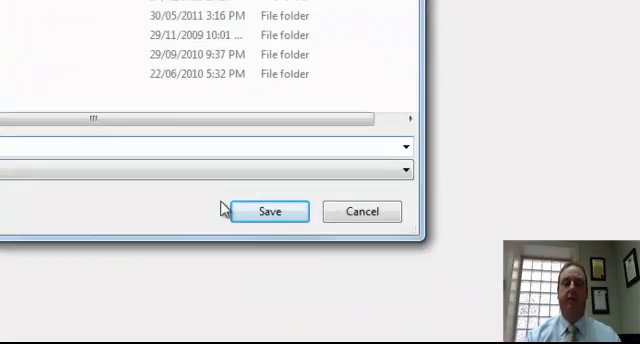
pyautogui.click(268, 212)
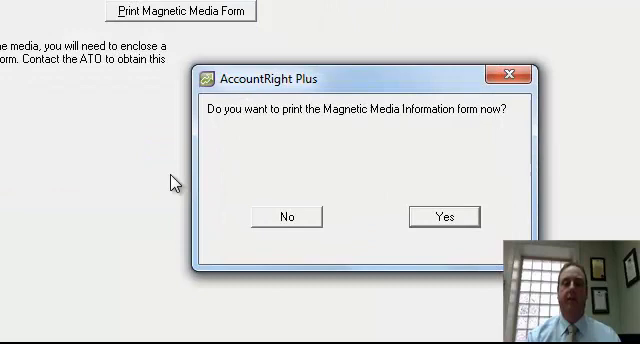
pyautogui.moveTo(396, 210)
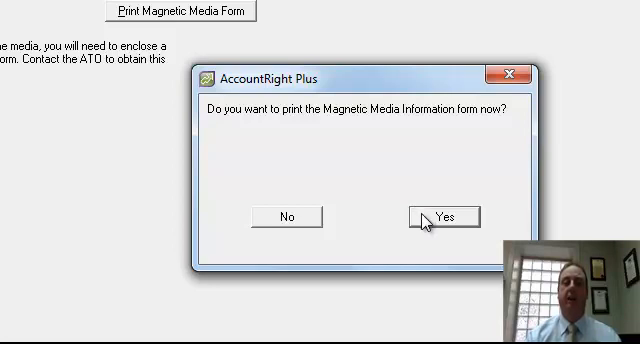
pyautogui.moveTo(352, 200)
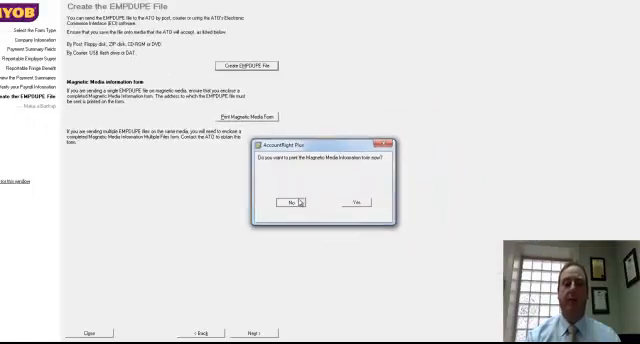
pyautogui.click(290, 202)
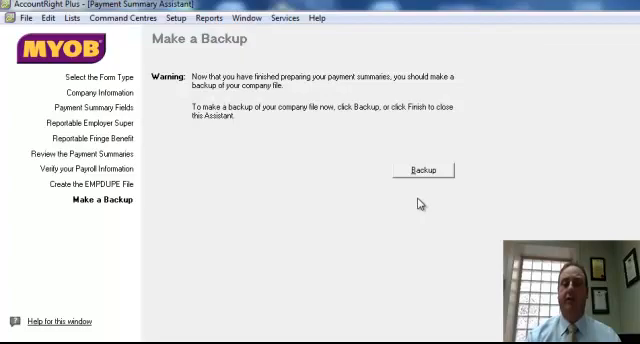
pyautogui.moveTo(428, 244)
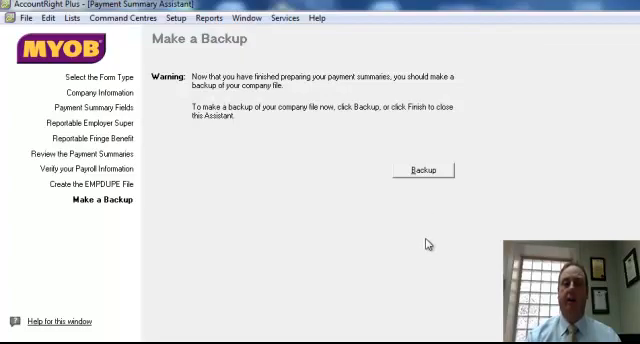